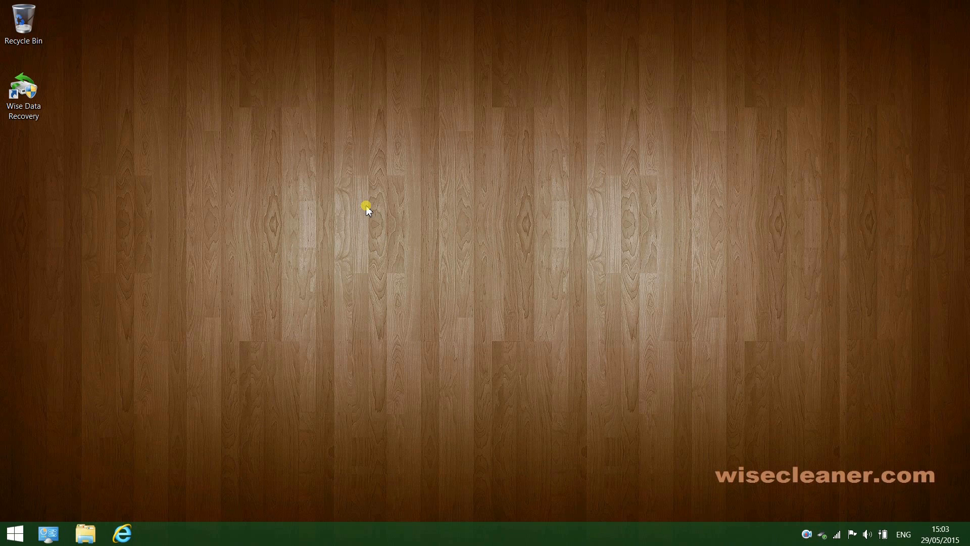
mouse_move(334, 223)
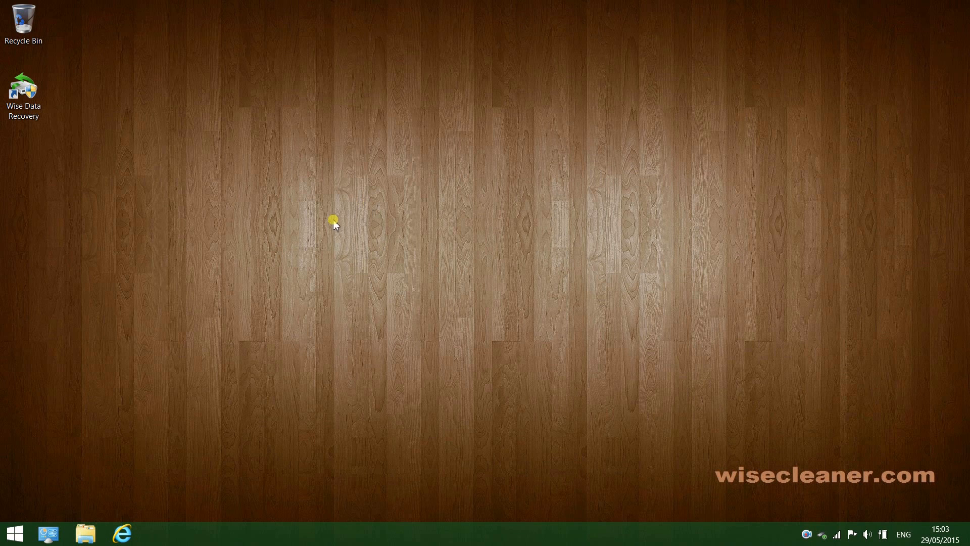
Launch Wise Data Recovery from its desktop shortcut
left_click(22, 93)
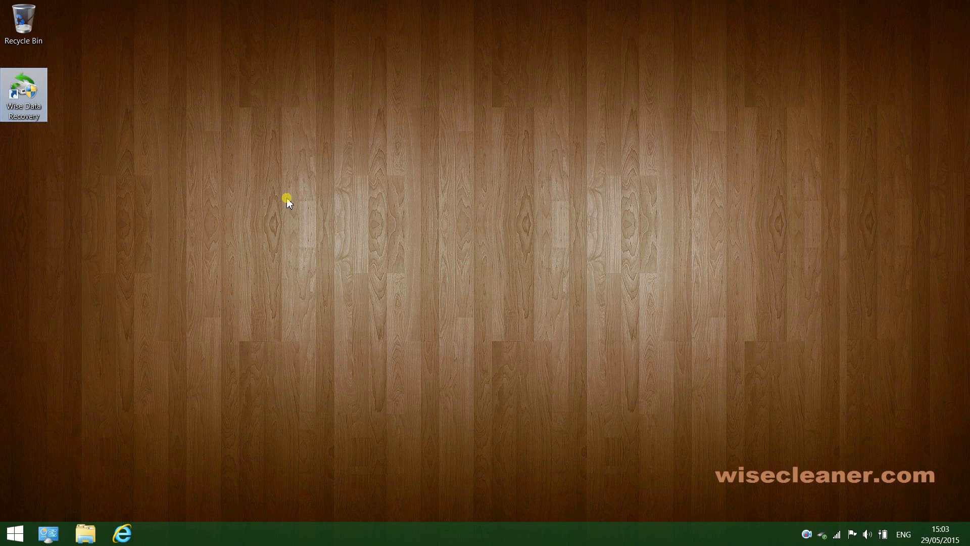
mouse_move(305, 208)
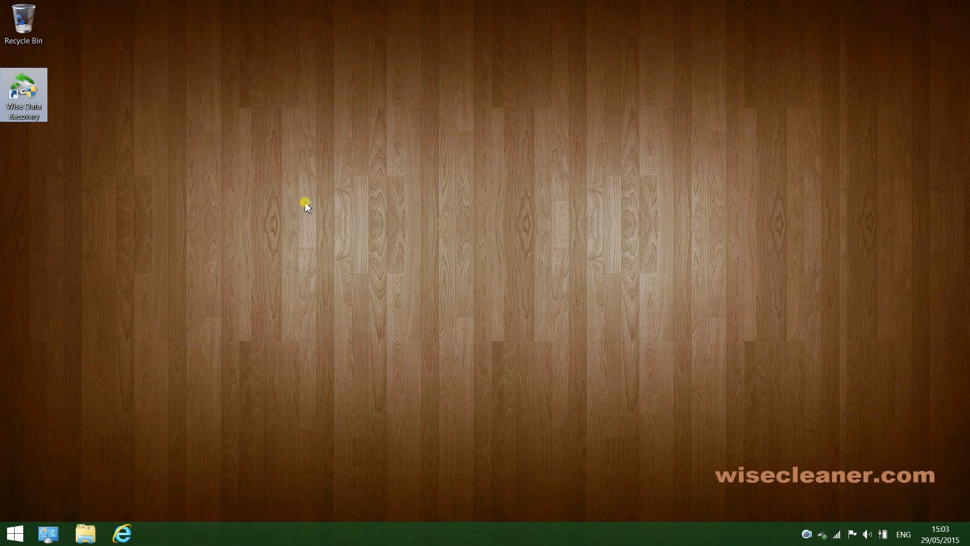
mouse_move(371, 242)
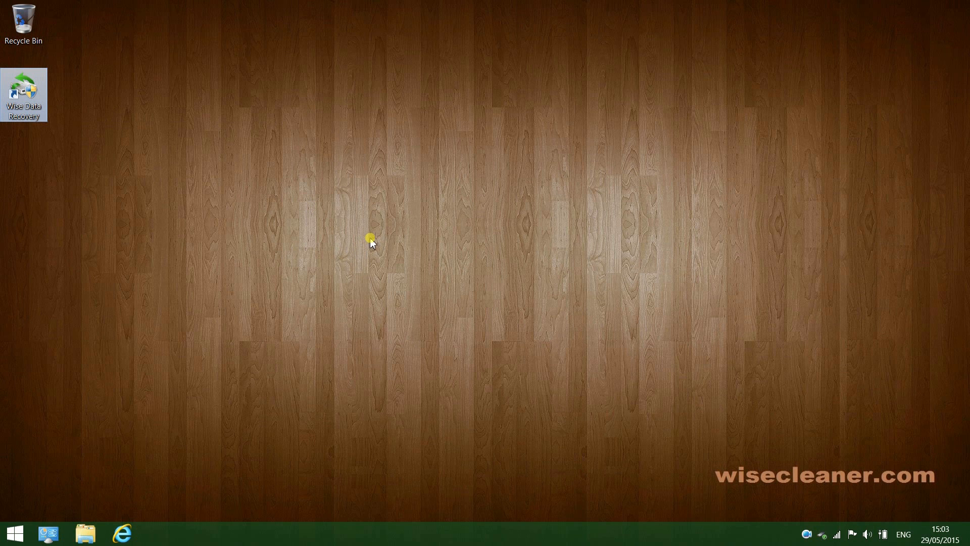
left_click(85, 532)
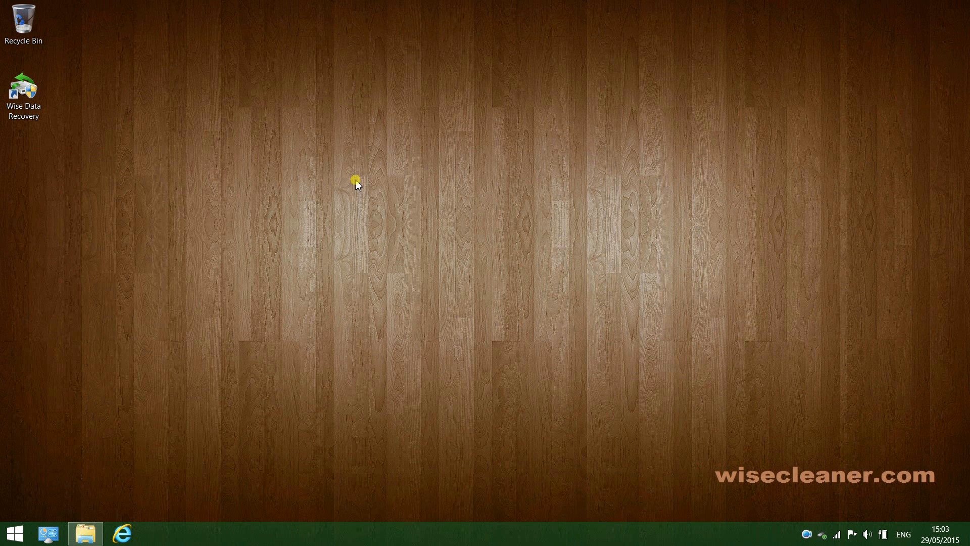
mouse_move(383, 190)
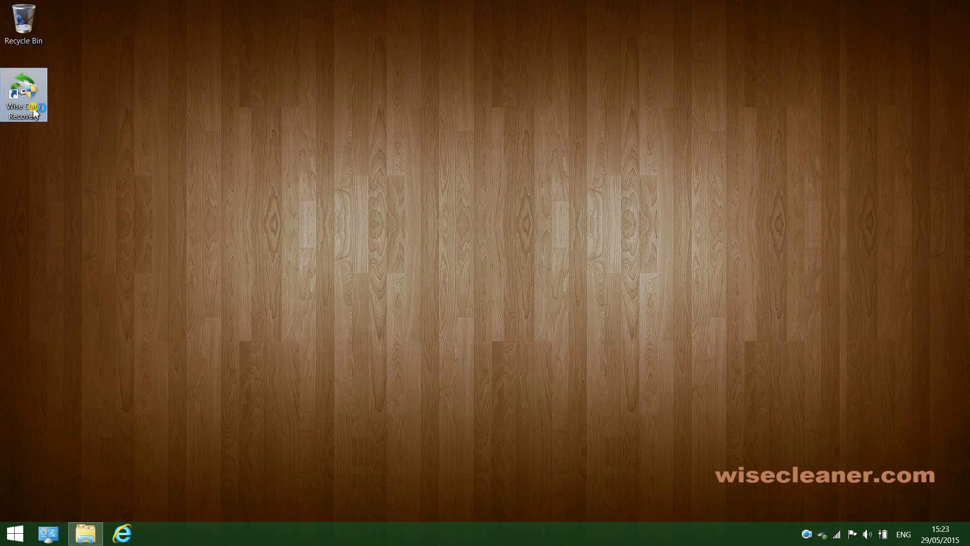
double_click(23, 92)
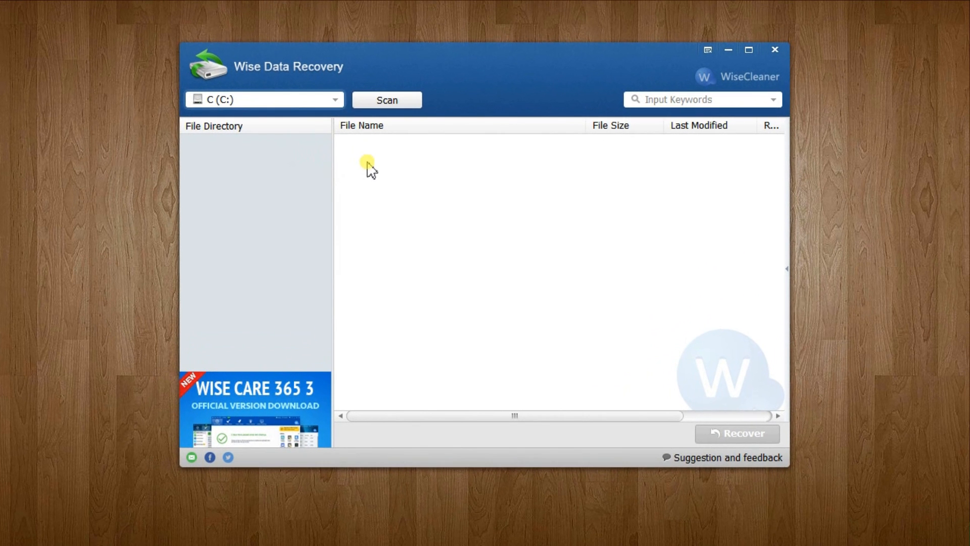
mouse_move(369, 139)
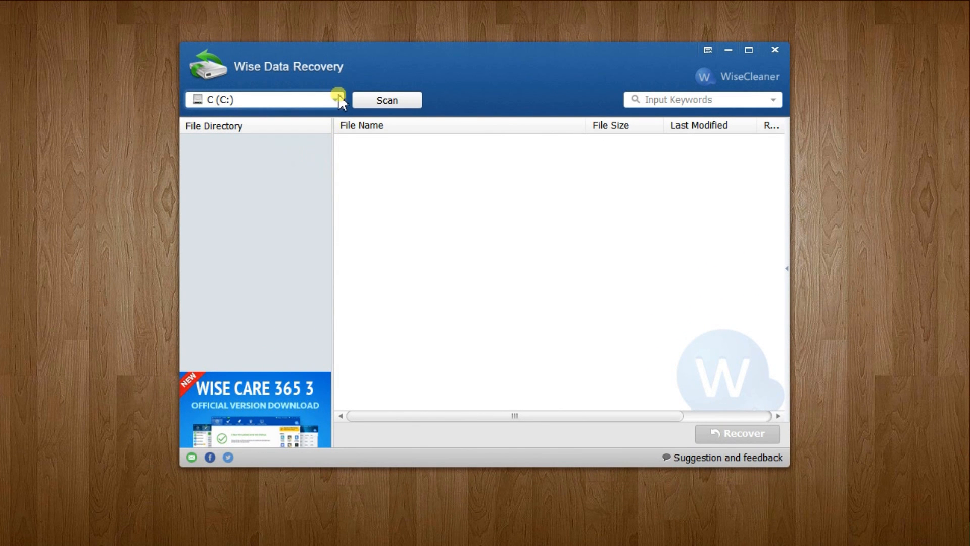
Scan drive E for deleted files, listing the 59 recoverable files found
left_click(337, 99)
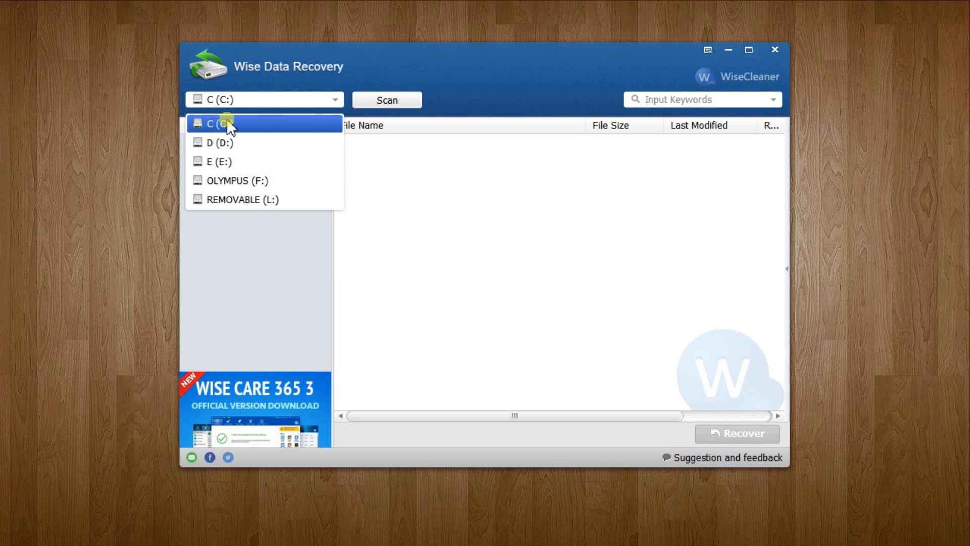
mouse_move(237, 180)
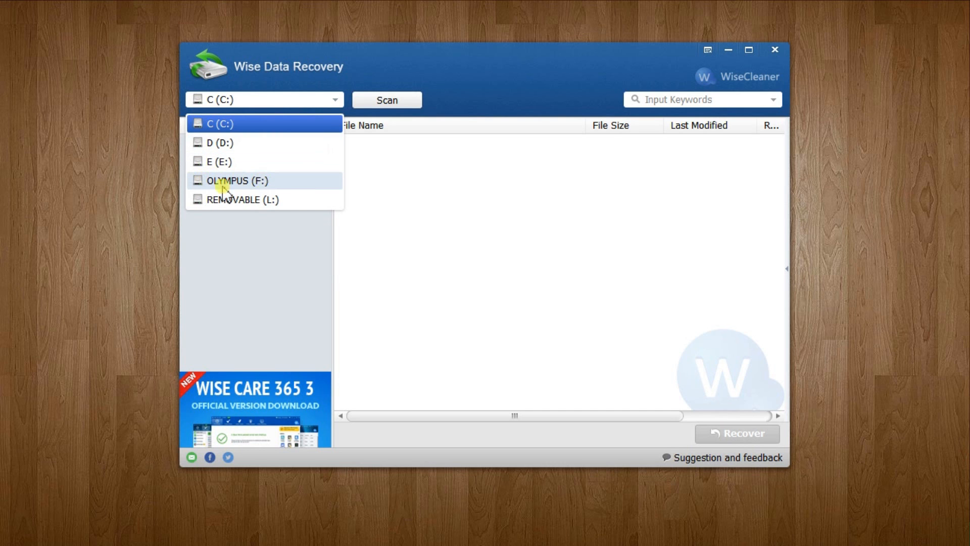
mouse_move(270, 199)
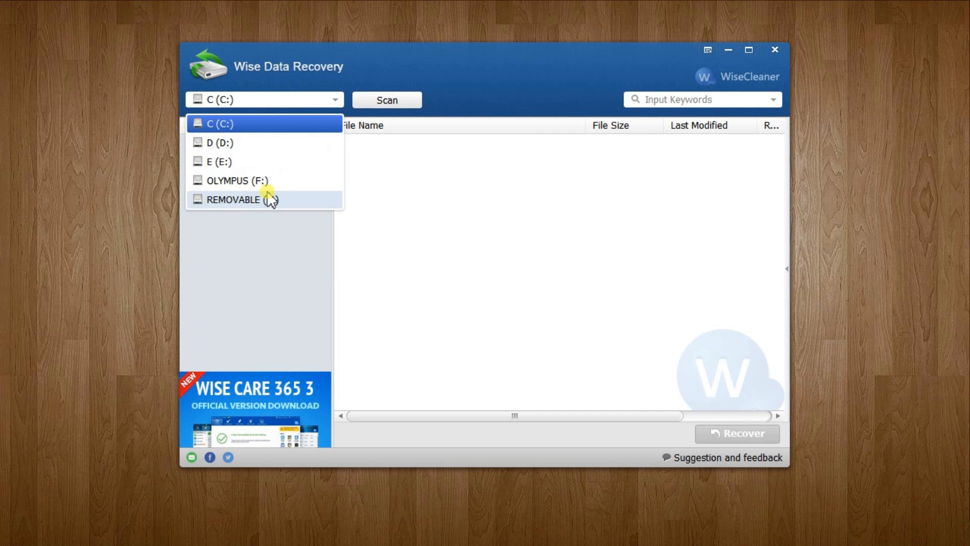
mouse_move(262, 162)
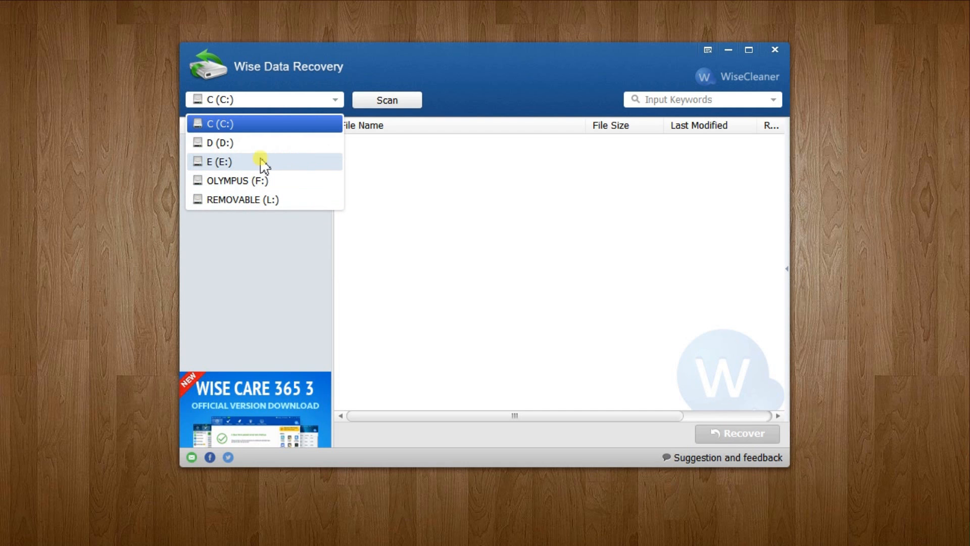
mouse_move(231, 166)
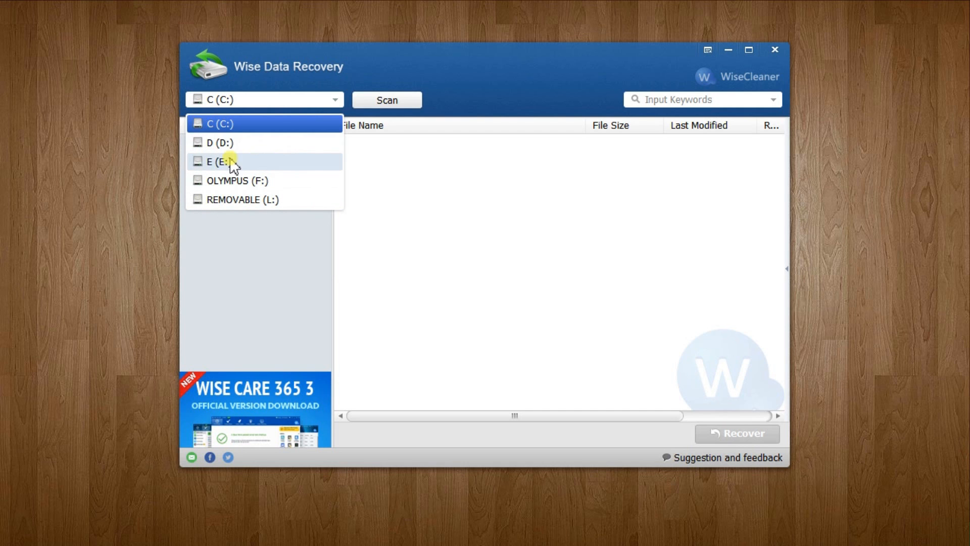
left_click(223, 162)
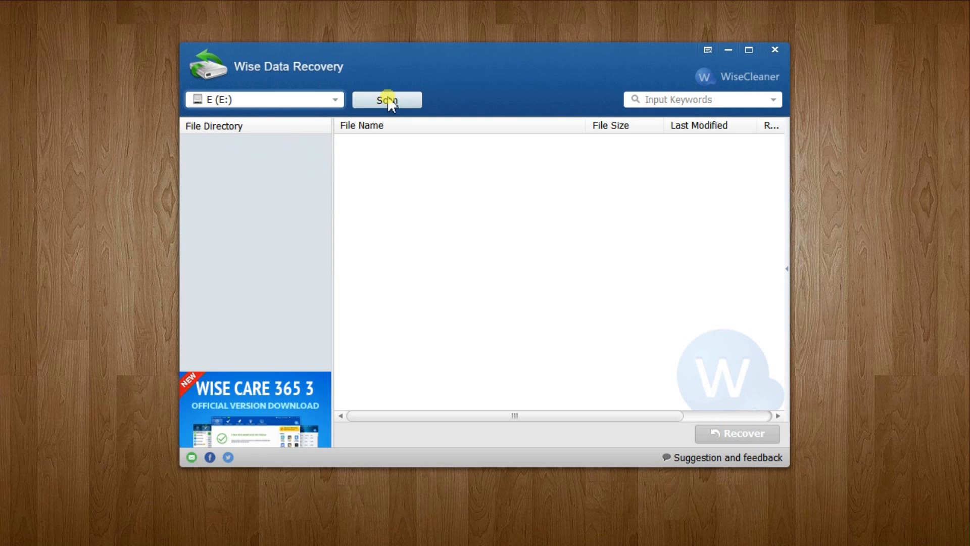
left_click(387, 100)
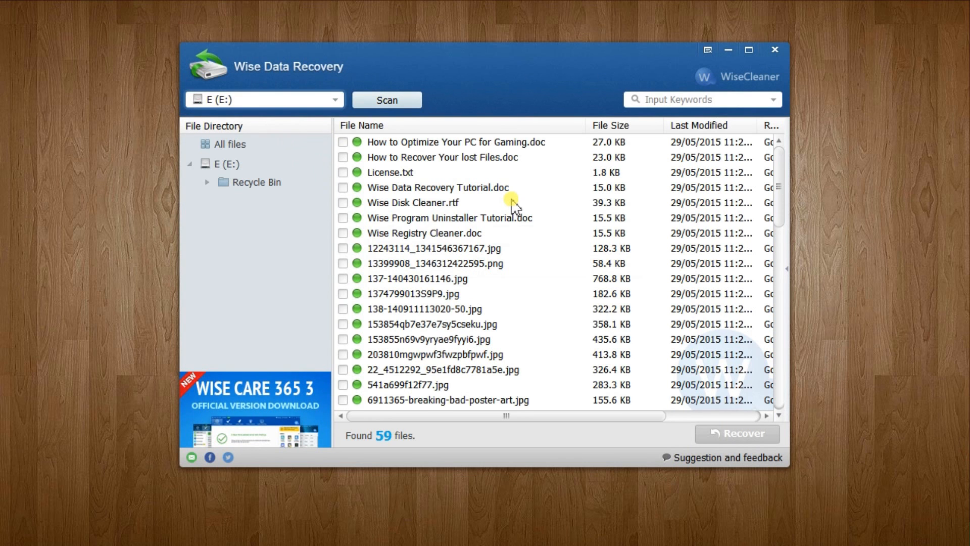
mouse_move(516, 224)
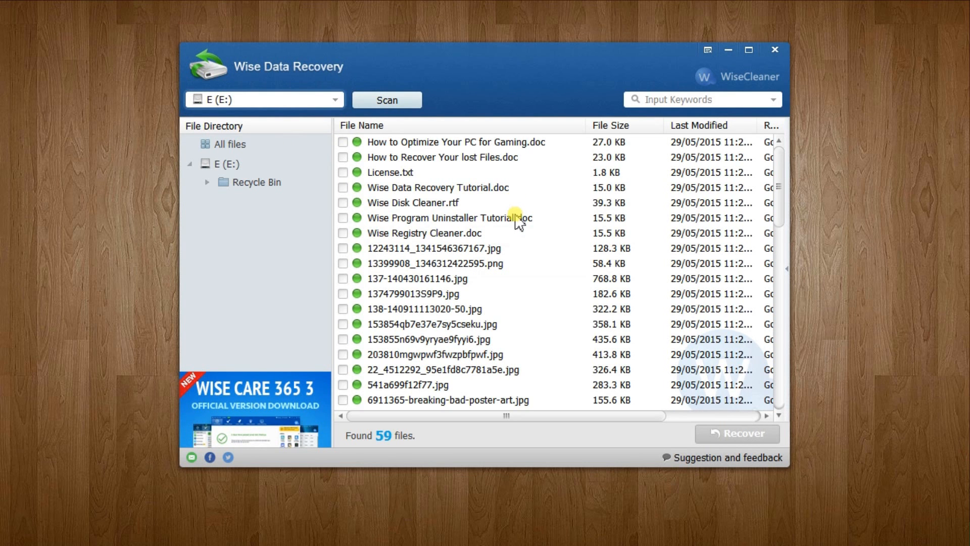
mouse_move(517, 214)
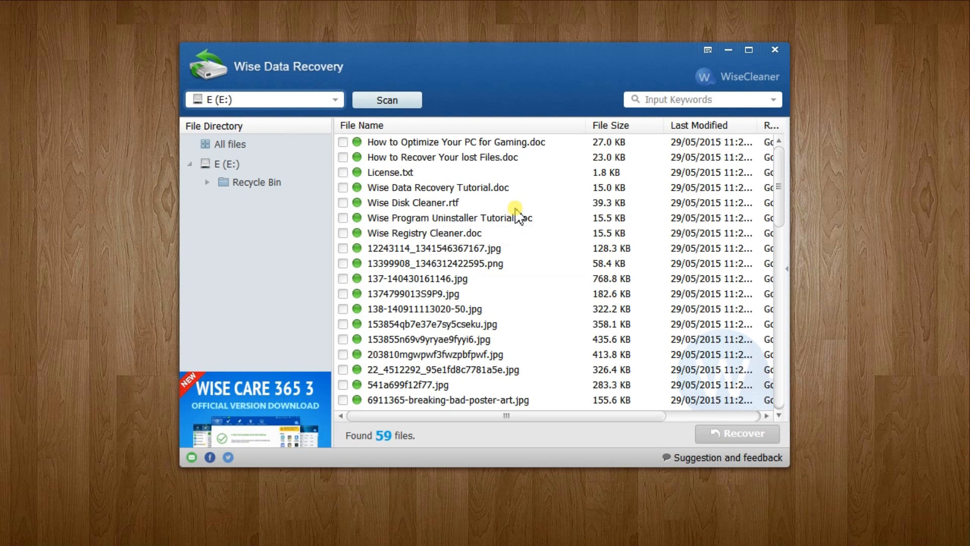
mouse_move(509, 212)
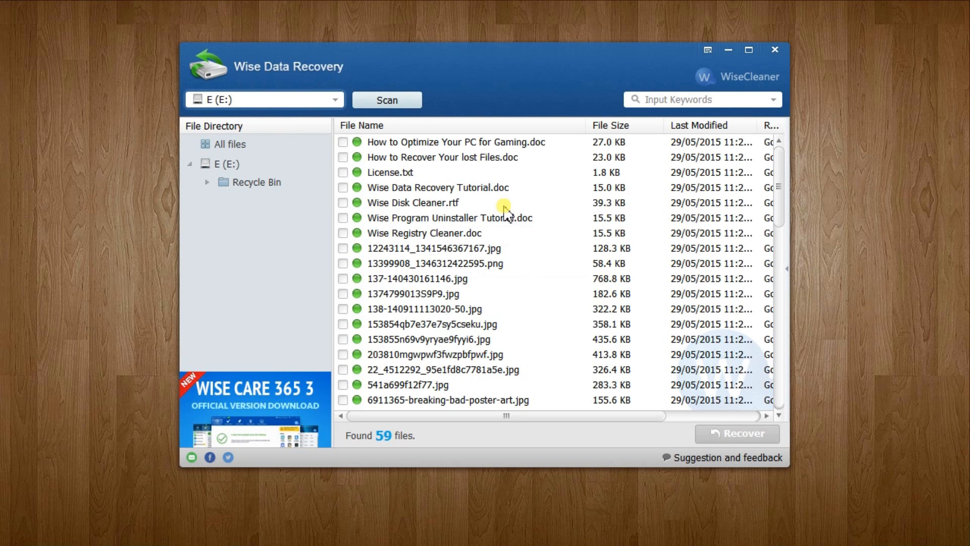
mouse_move(495, 327)
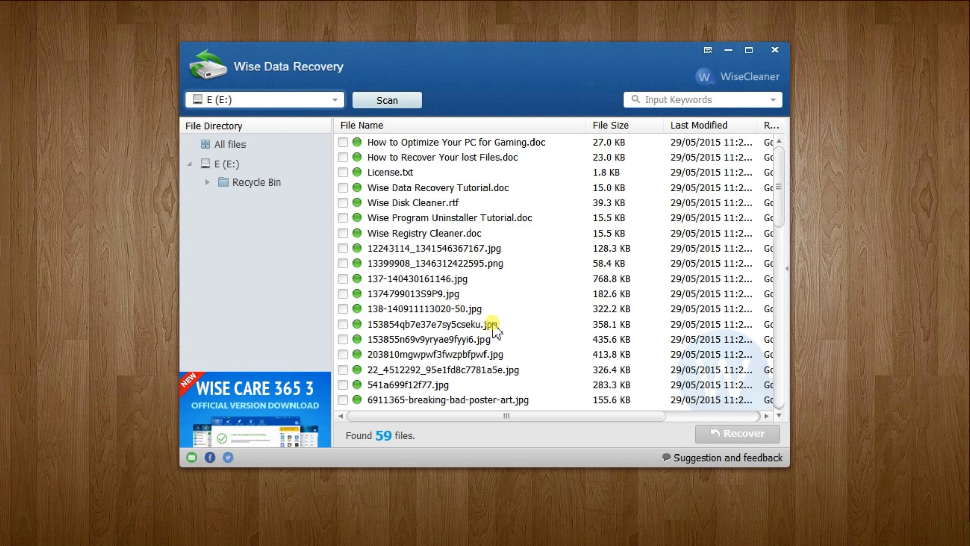
mouse_move(487, 291)
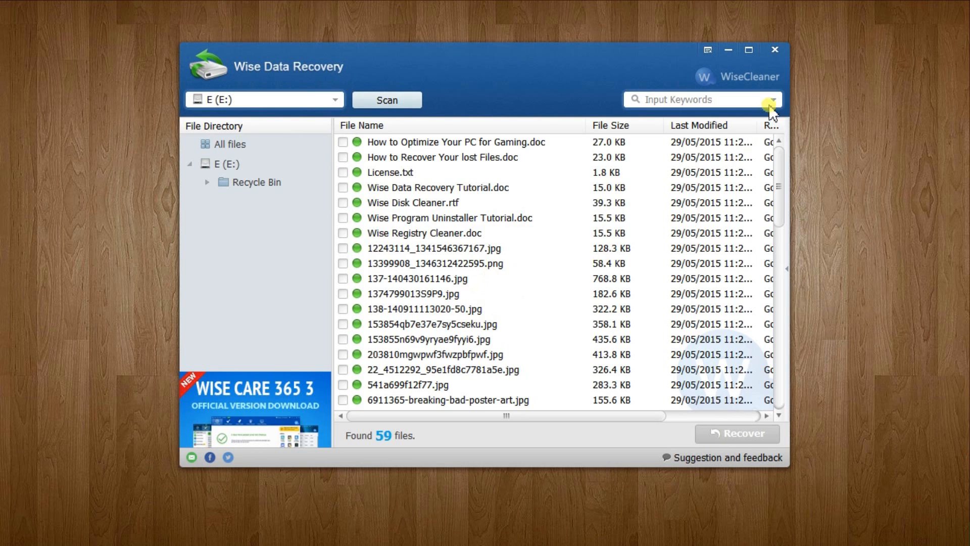
Filter results to Videos with keyword 'uptown', leaving only Uptown Funk.mp4
left_click(771, 99)
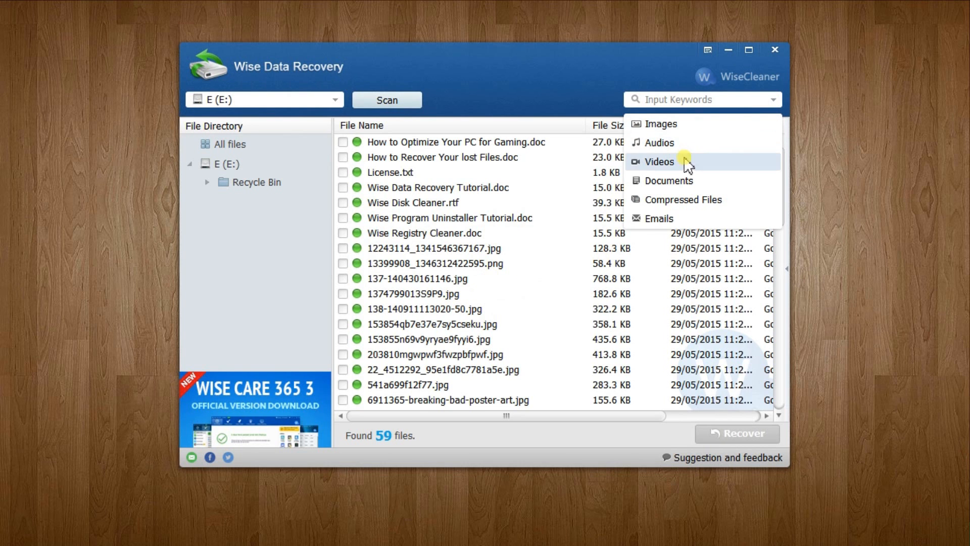
left_click(660, 162)
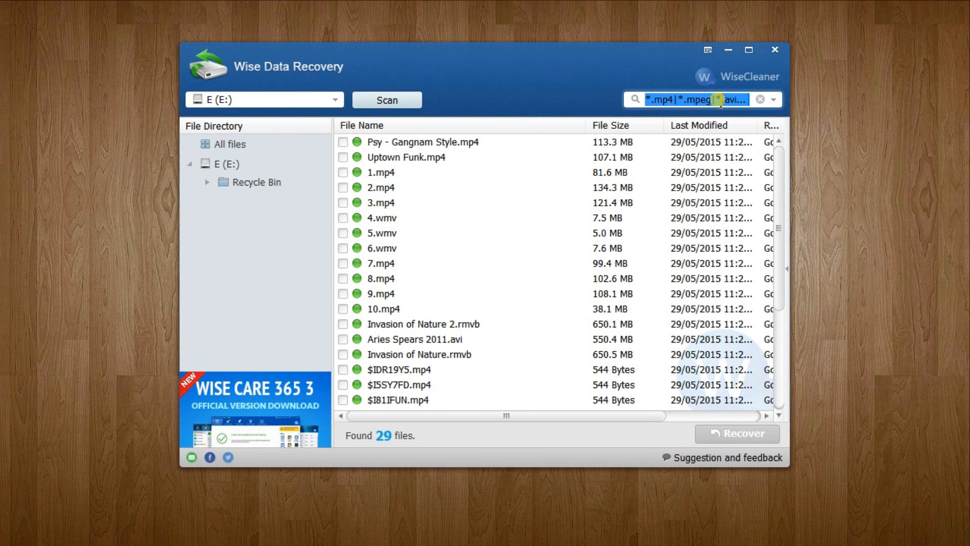
type("up")
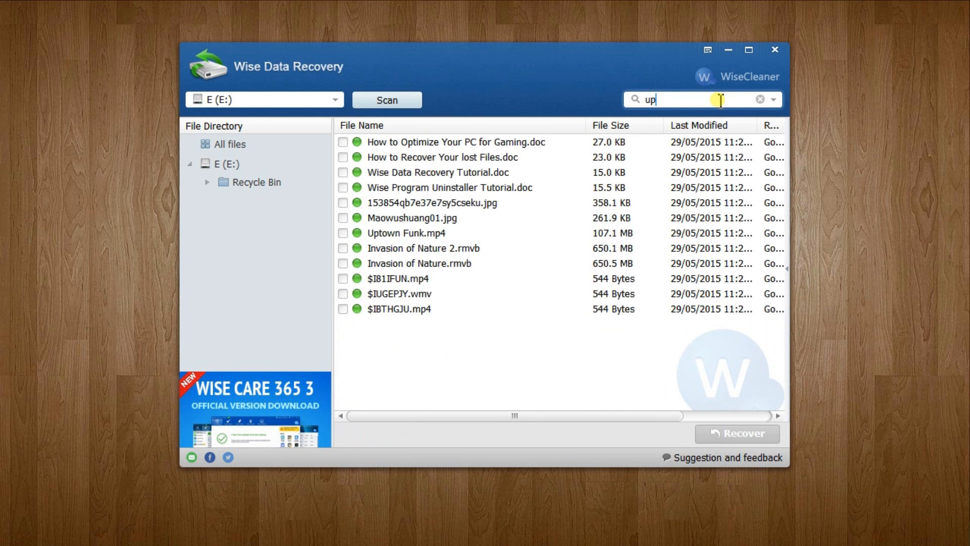
type("town")
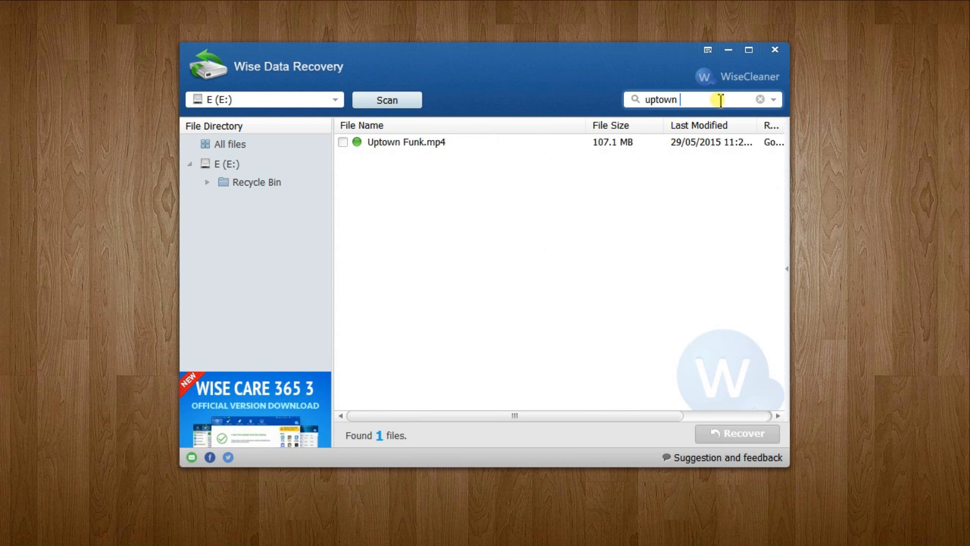
mouse_move(473, 130)
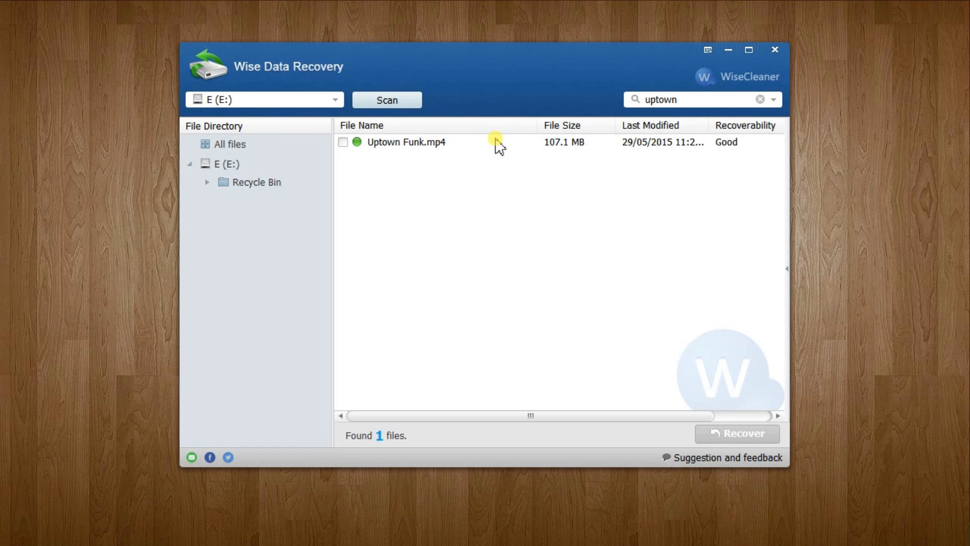
mouse_move(769, 141)
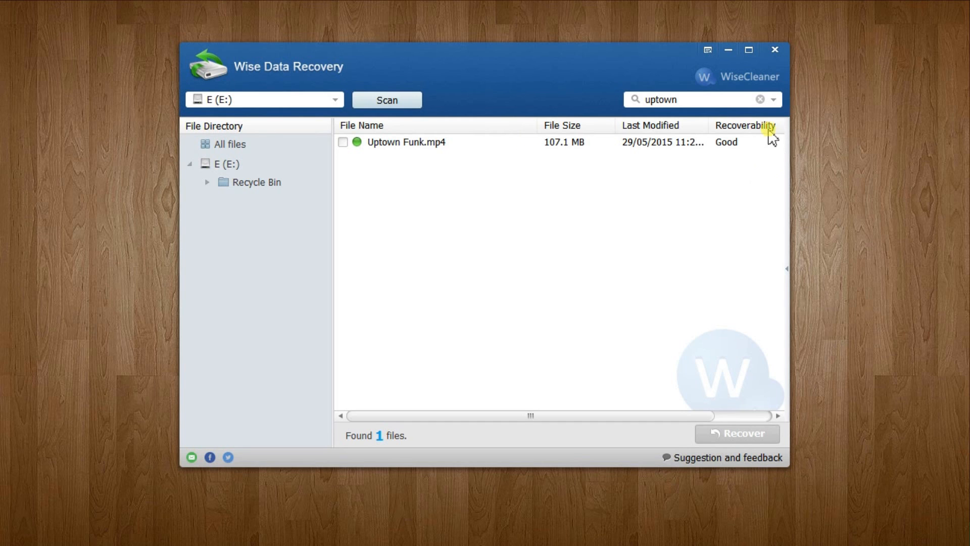
mouse_move(721, 110)
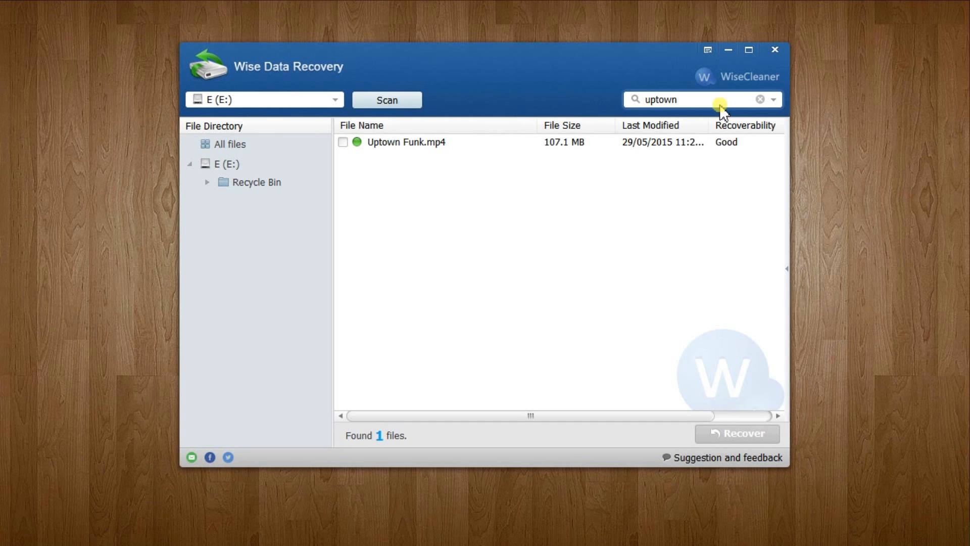
mouse_move(745, 105)
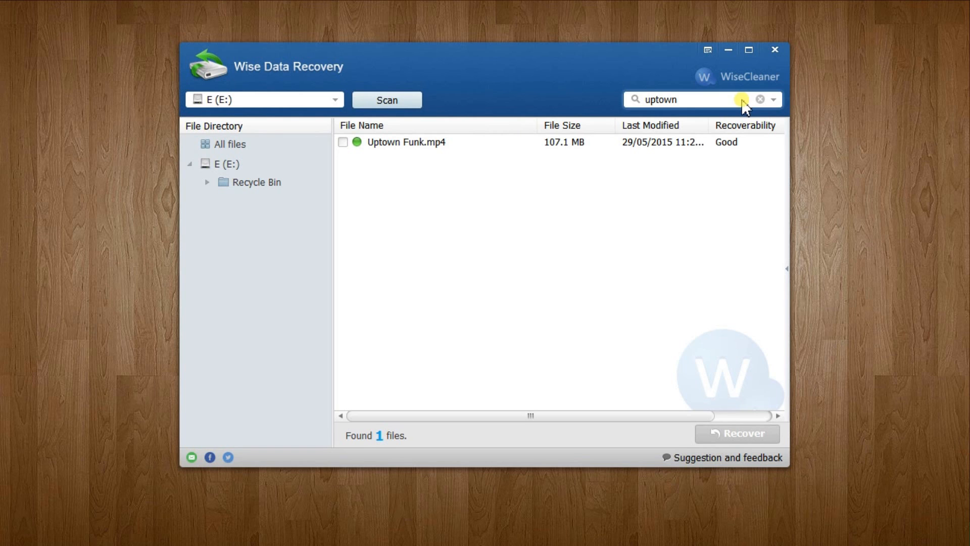
mouse_move(748, 153)
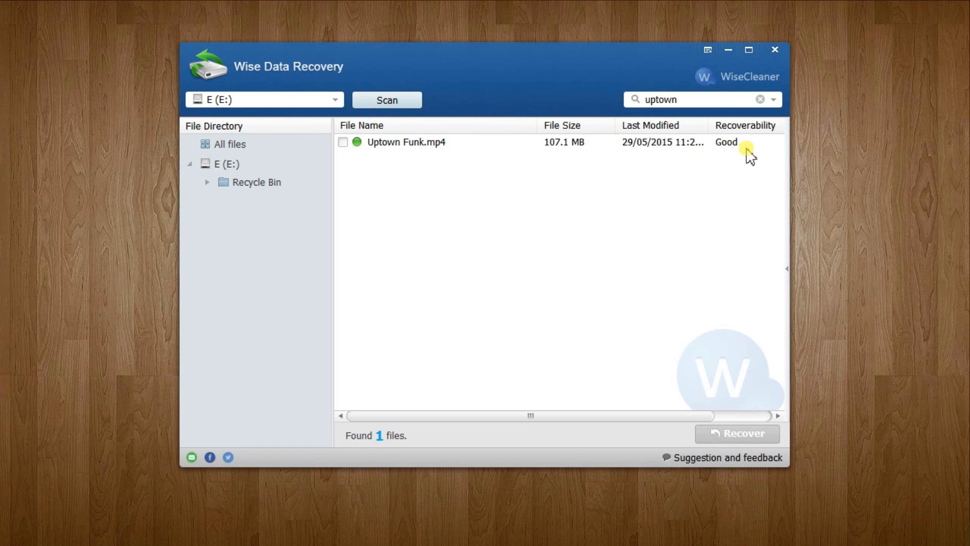
mouse_move(728, 149)
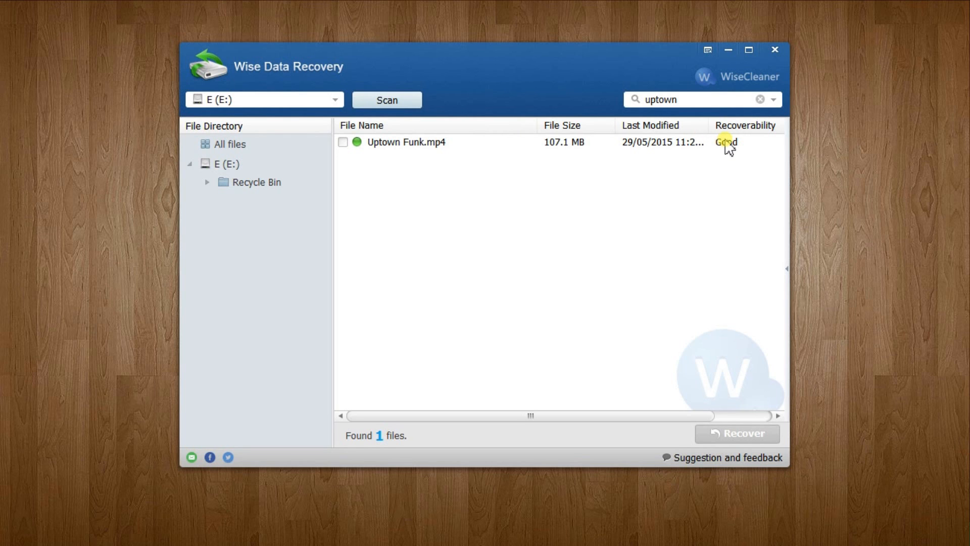
mouse_move(357, 142)
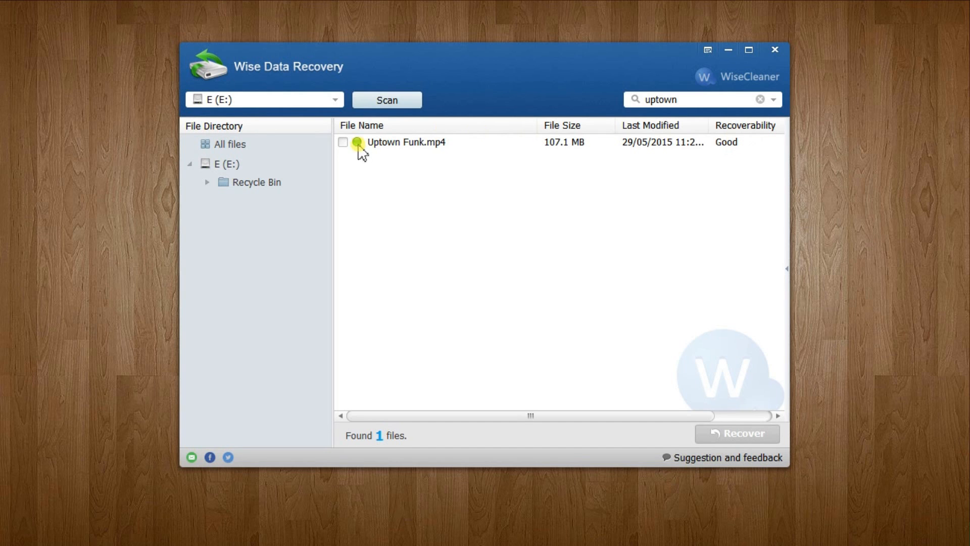
Recover the marked Uptown Funk.mp4 to drive D
left_click(343, 142)
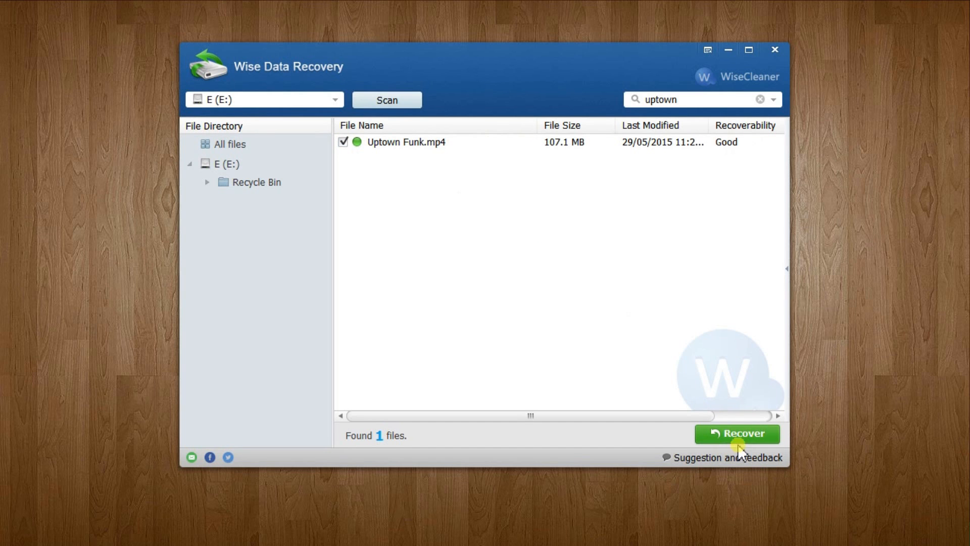
left_click(737, 432)
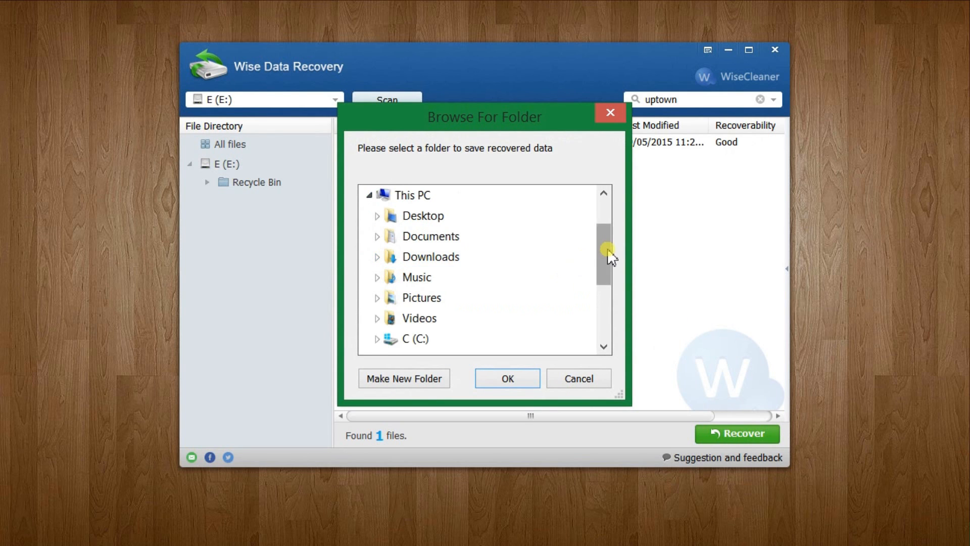
scroll("down", 3)
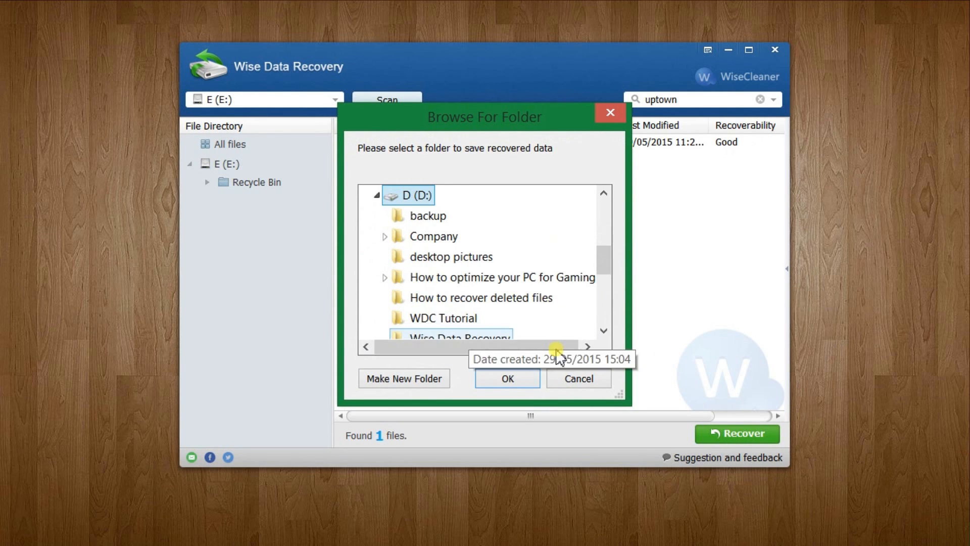
left_click(506, 378)
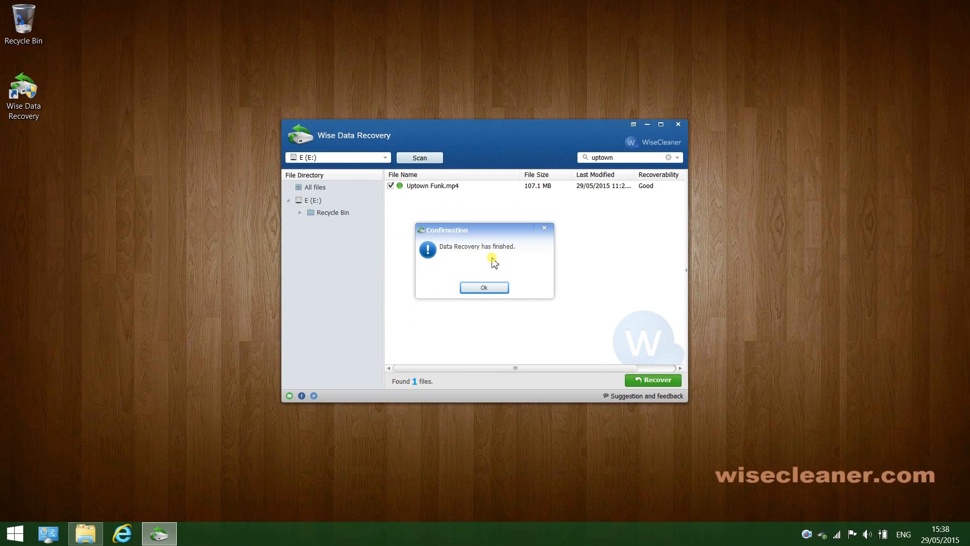
Acknowledge the finished recovery so File Explorer shows drive D with Uptown Funk.mp4
left_click(484, 287)
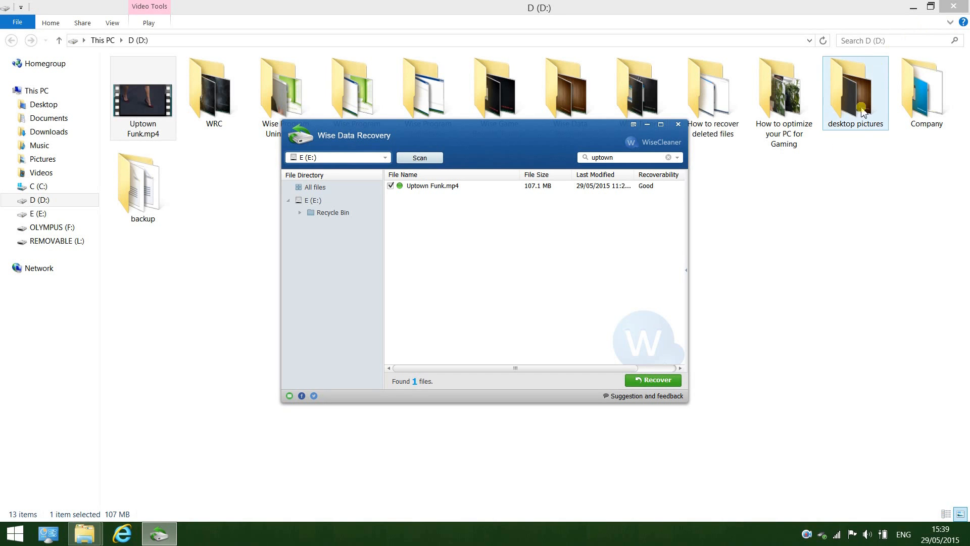
mouse_move(678, 125)
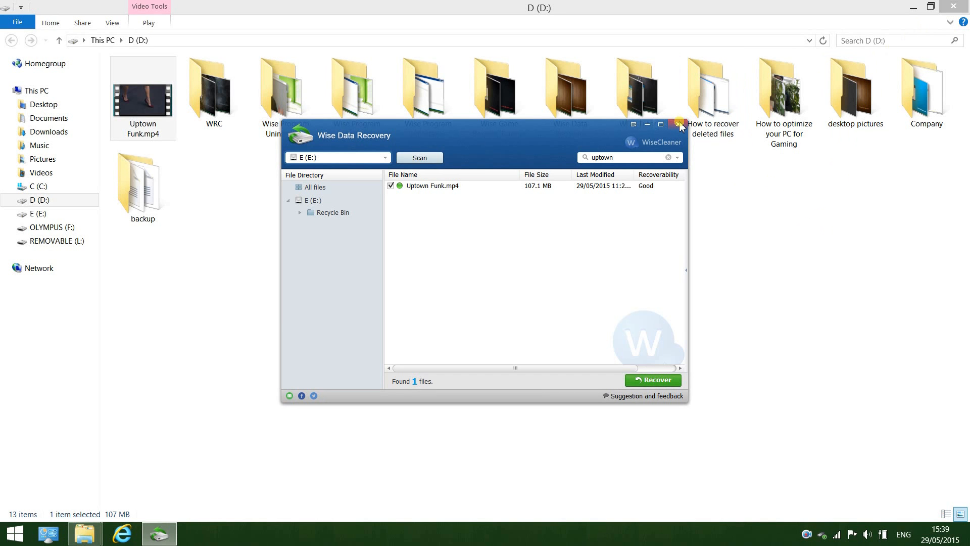
Close Wise Data Recovery and the drive D File Explorer window
left_click(677, 124)
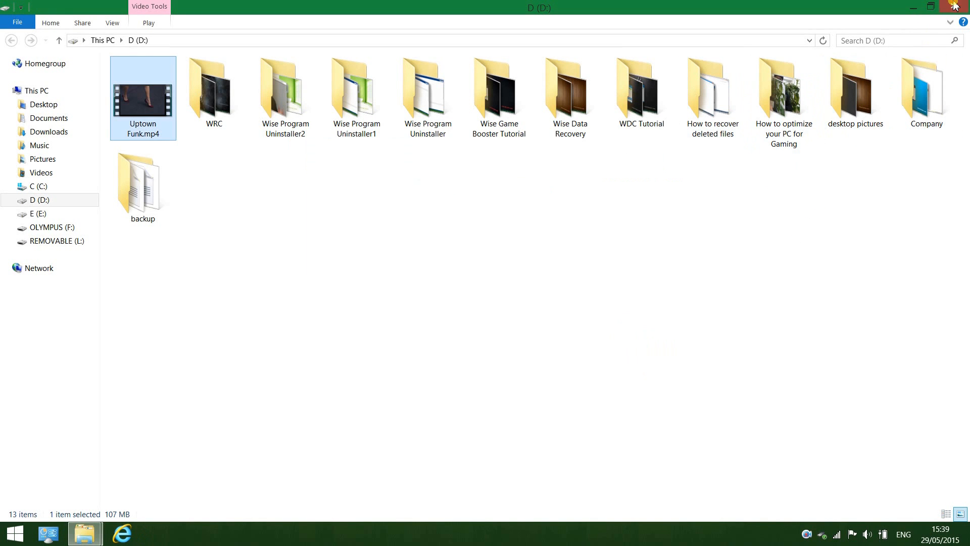
left_click(955, 6)
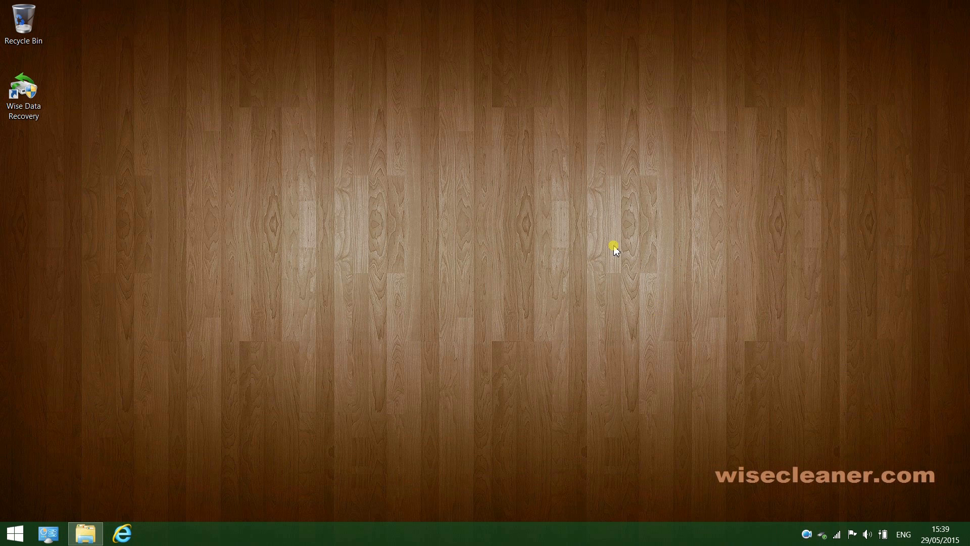